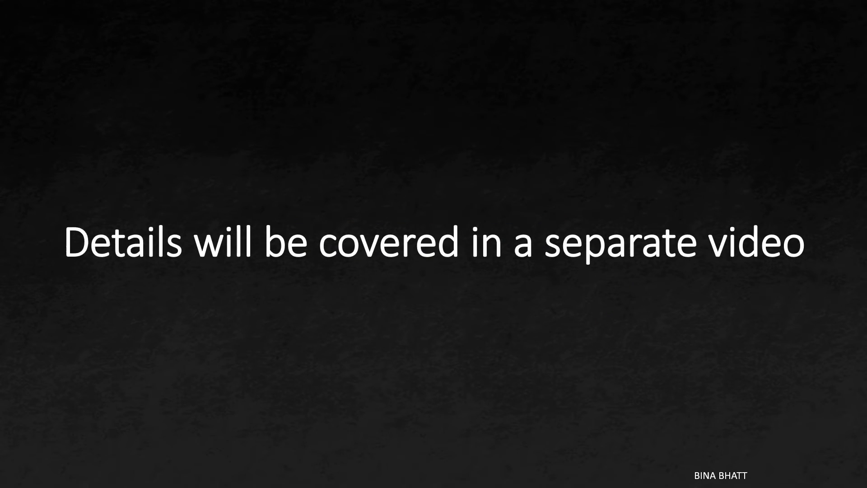
{"action": "key", "text": "Right"}
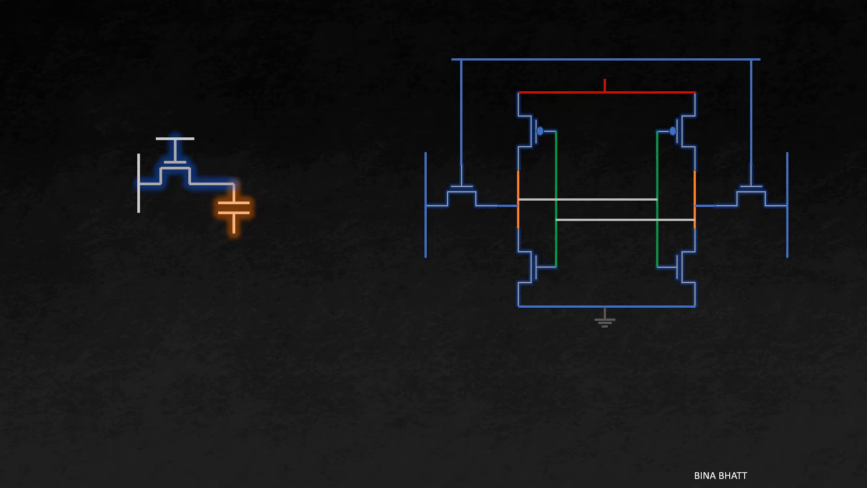